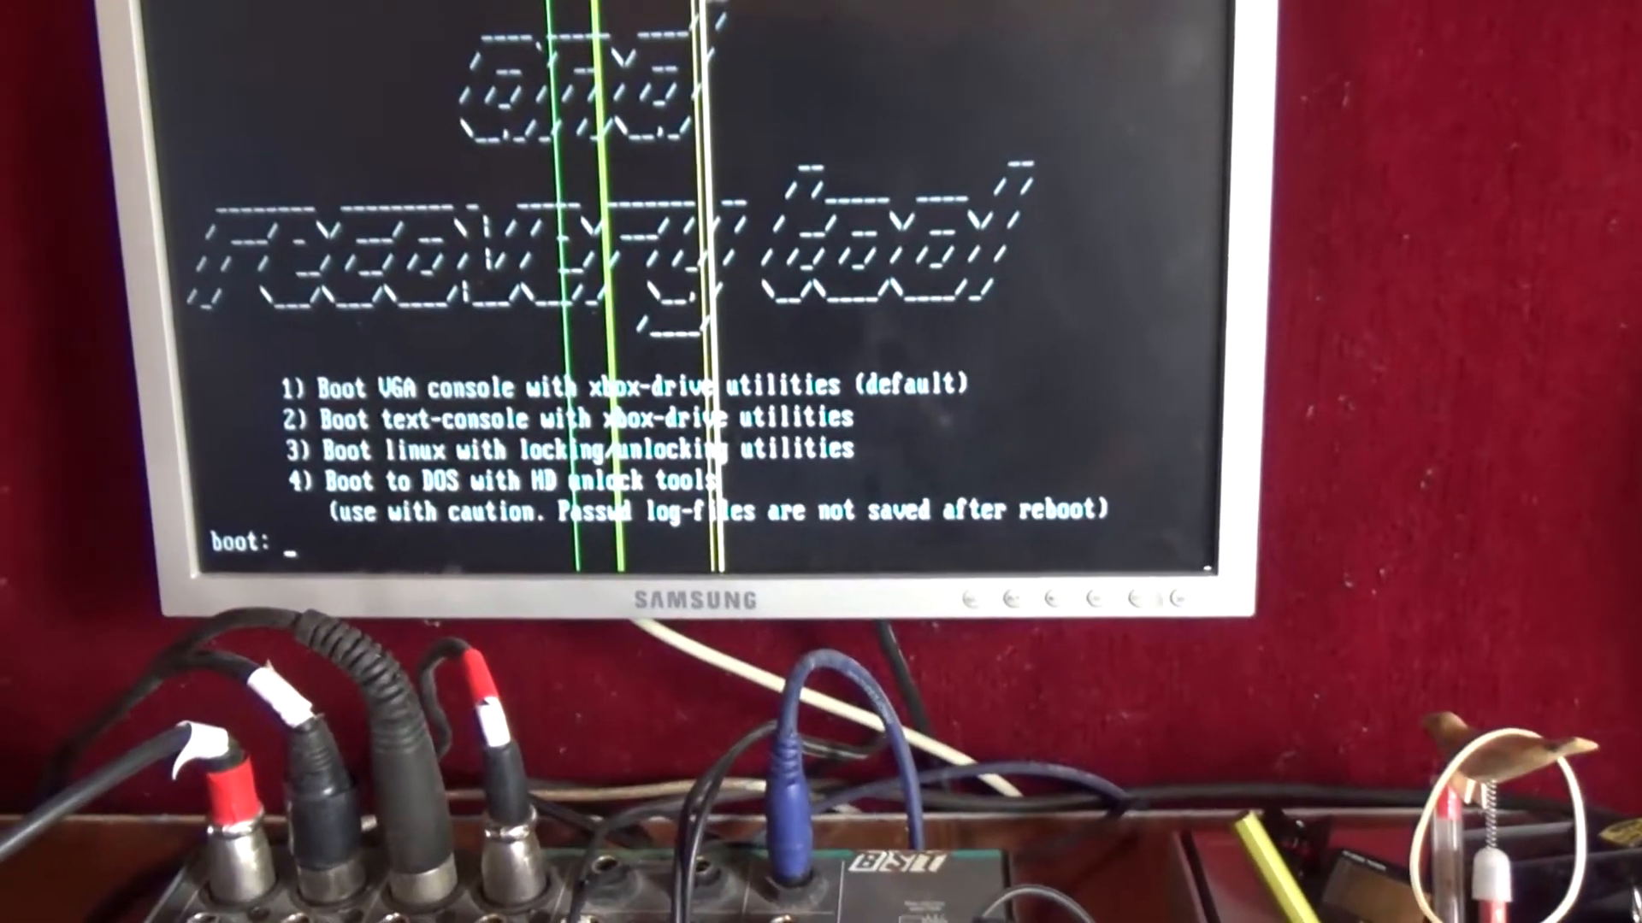
Step: Boot option 1, the VGA console with xbox-drive utilities, to reach the root prompt
{"action": "type", "text": "1 x"}
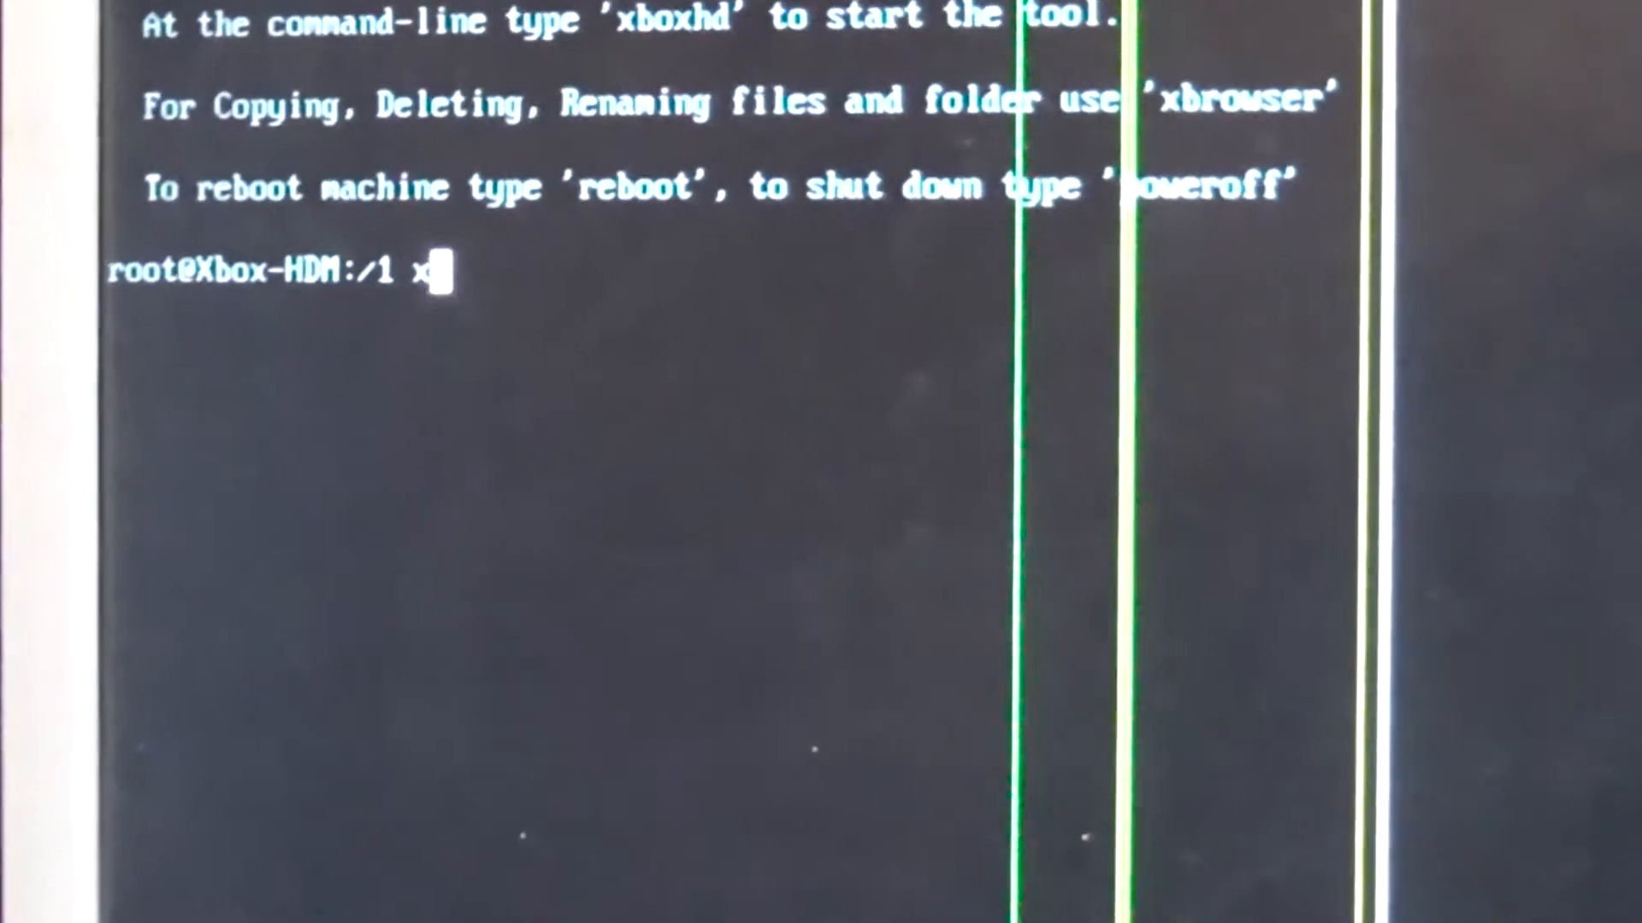
Step: Launch the xboxhd tool from the root prompt so its data-loss warning appears
{"action": "type", "text": "box"}
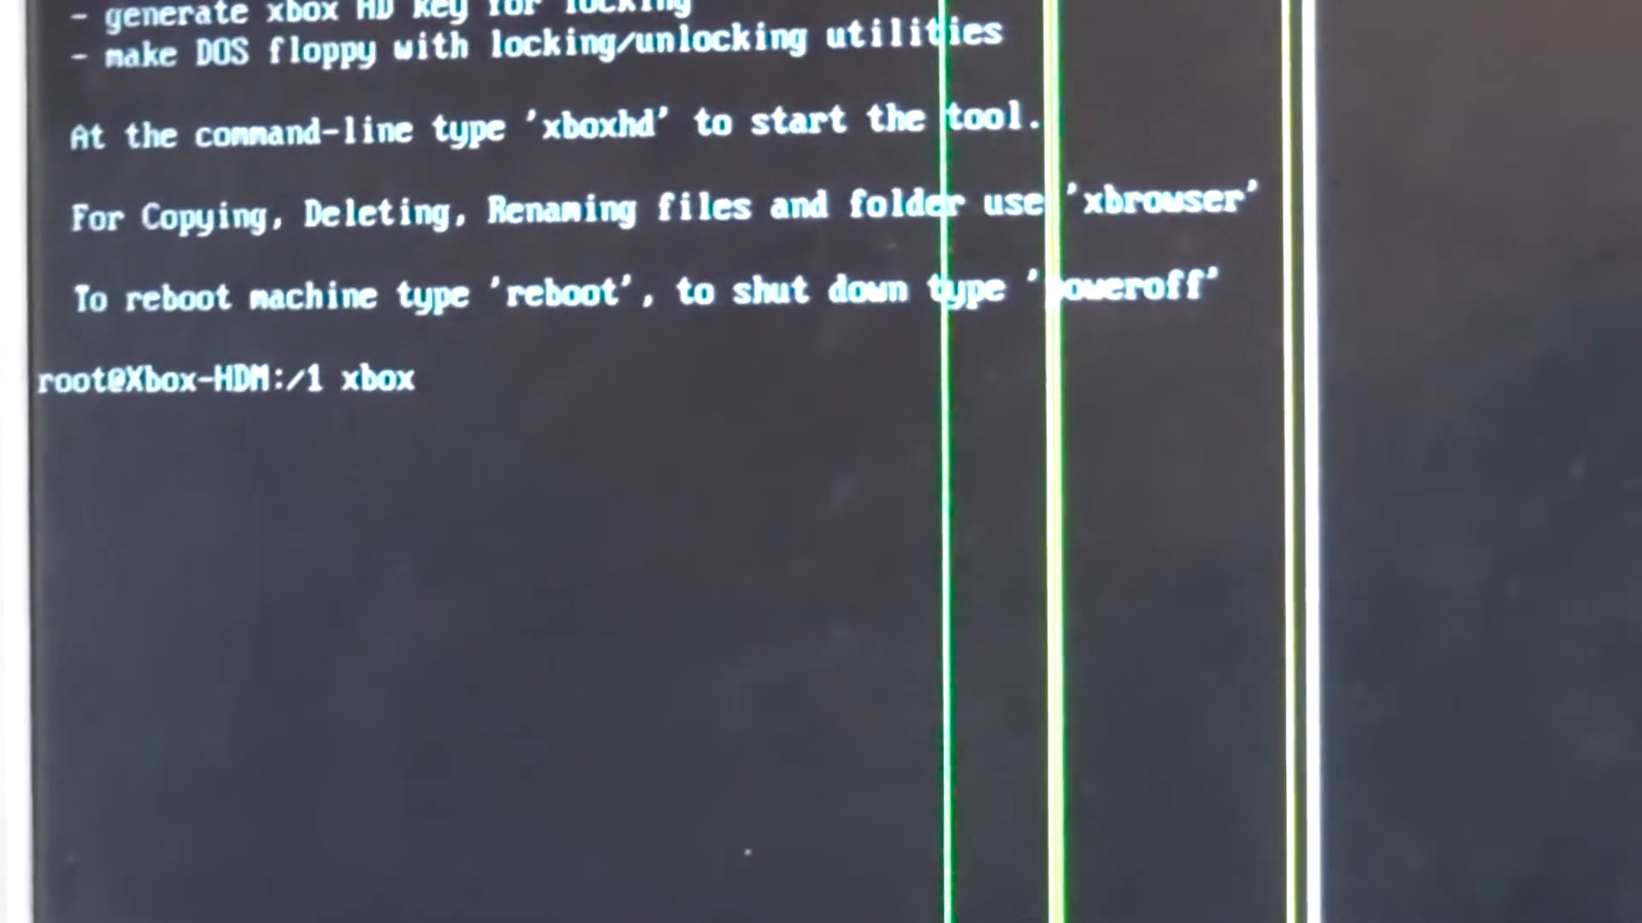
{"action": "type", "text": "hd"}
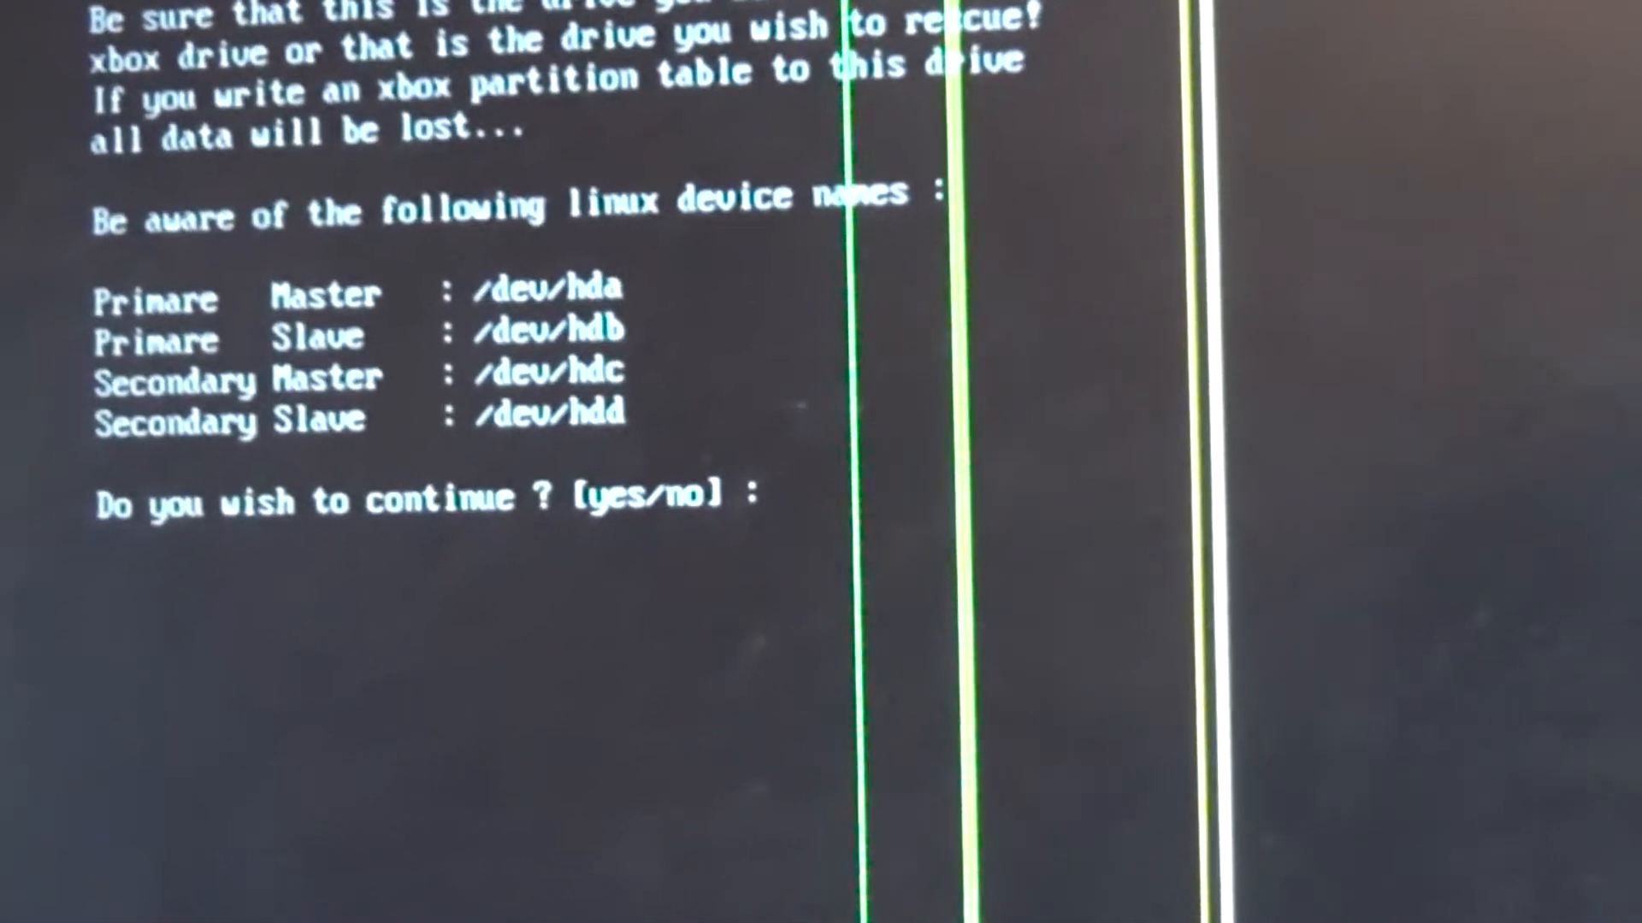
Step: Answer yes to the data-loss warning so the eight drive options are listed
{"action": "type", "text": "yes"}
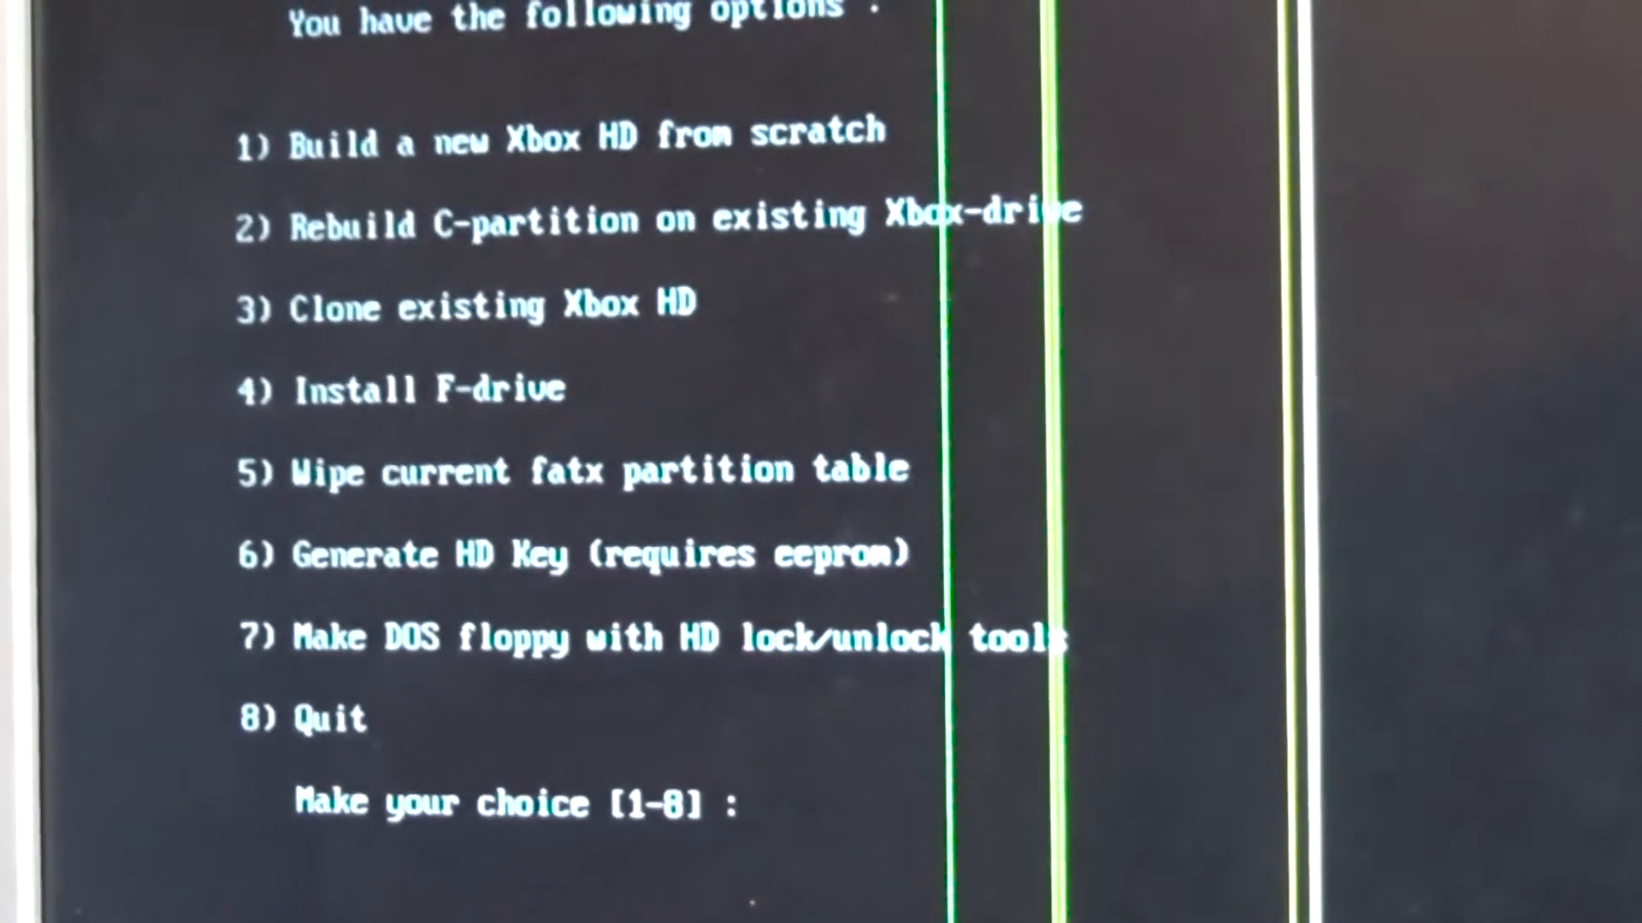
Step: Choose option 1, Build a new Xbox HD from scratch, on /dev/hda
{"action": "type", "text": "1"}
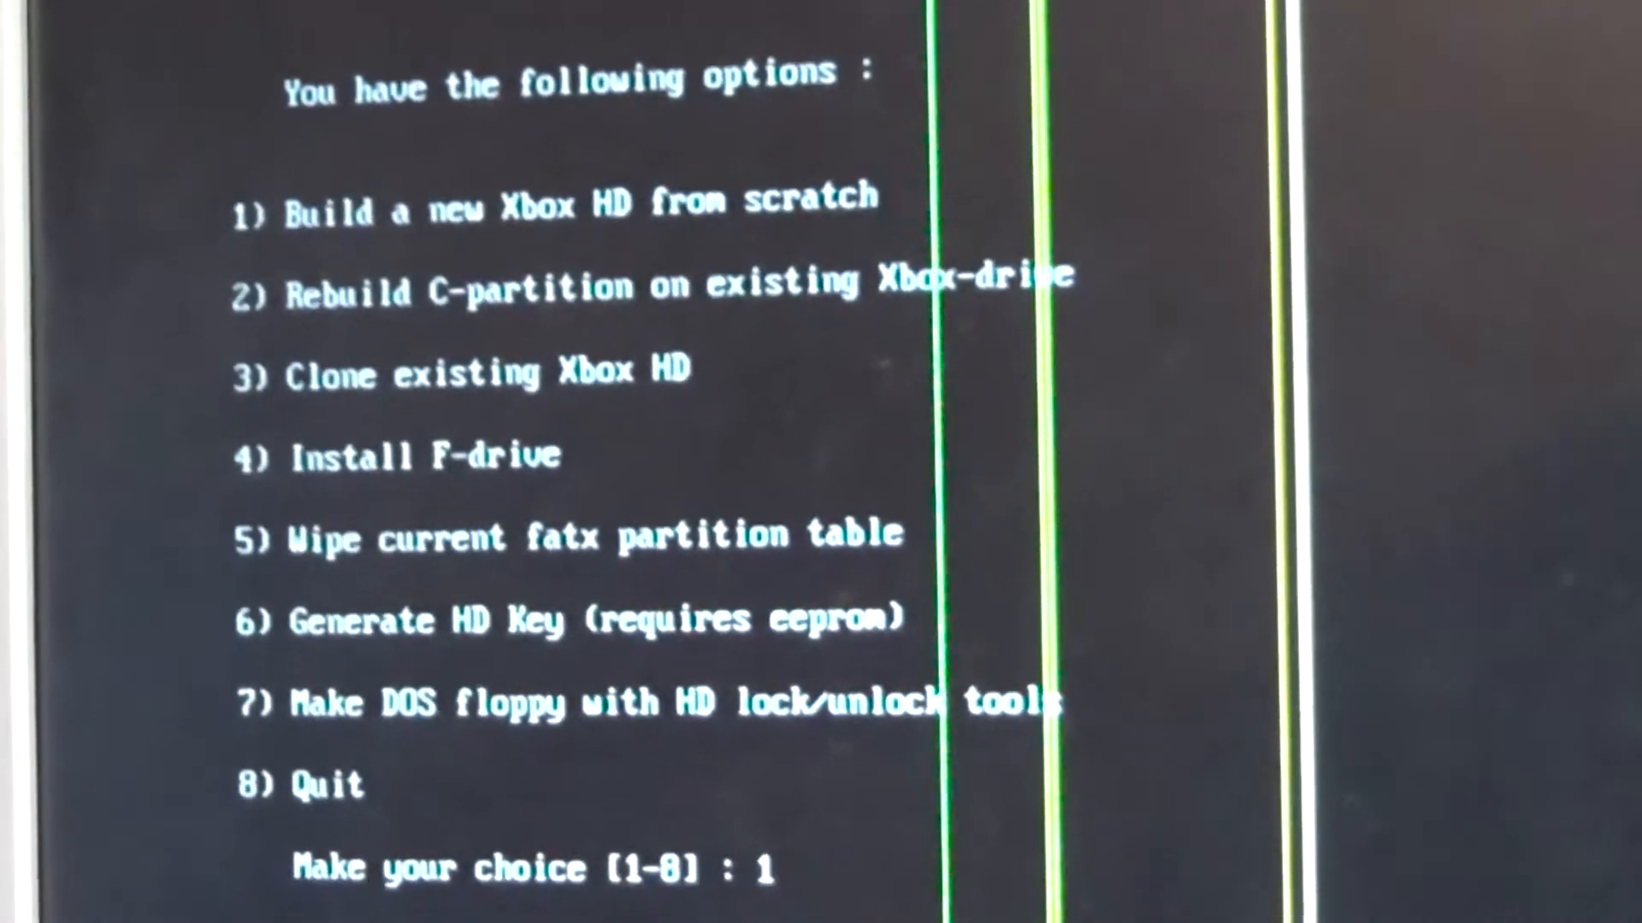
{"action": "key", "text": "enter"}
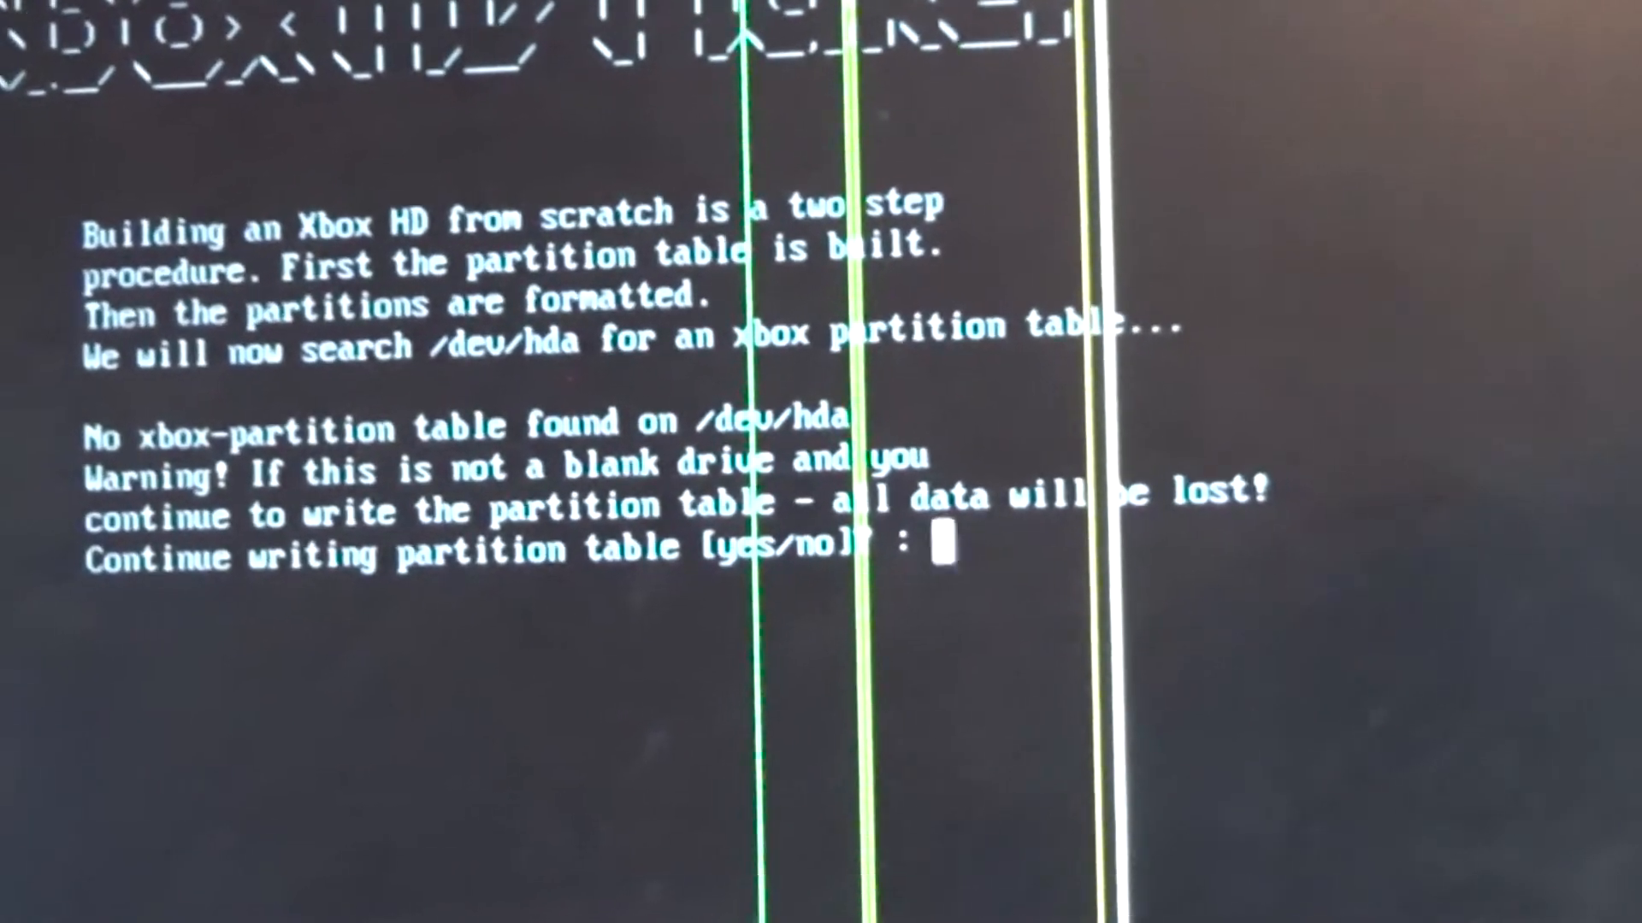
Step: Answer yes to write the partition table to /dev/hda and yes to include an F-partition
{"action": "type", "text": "yes"}
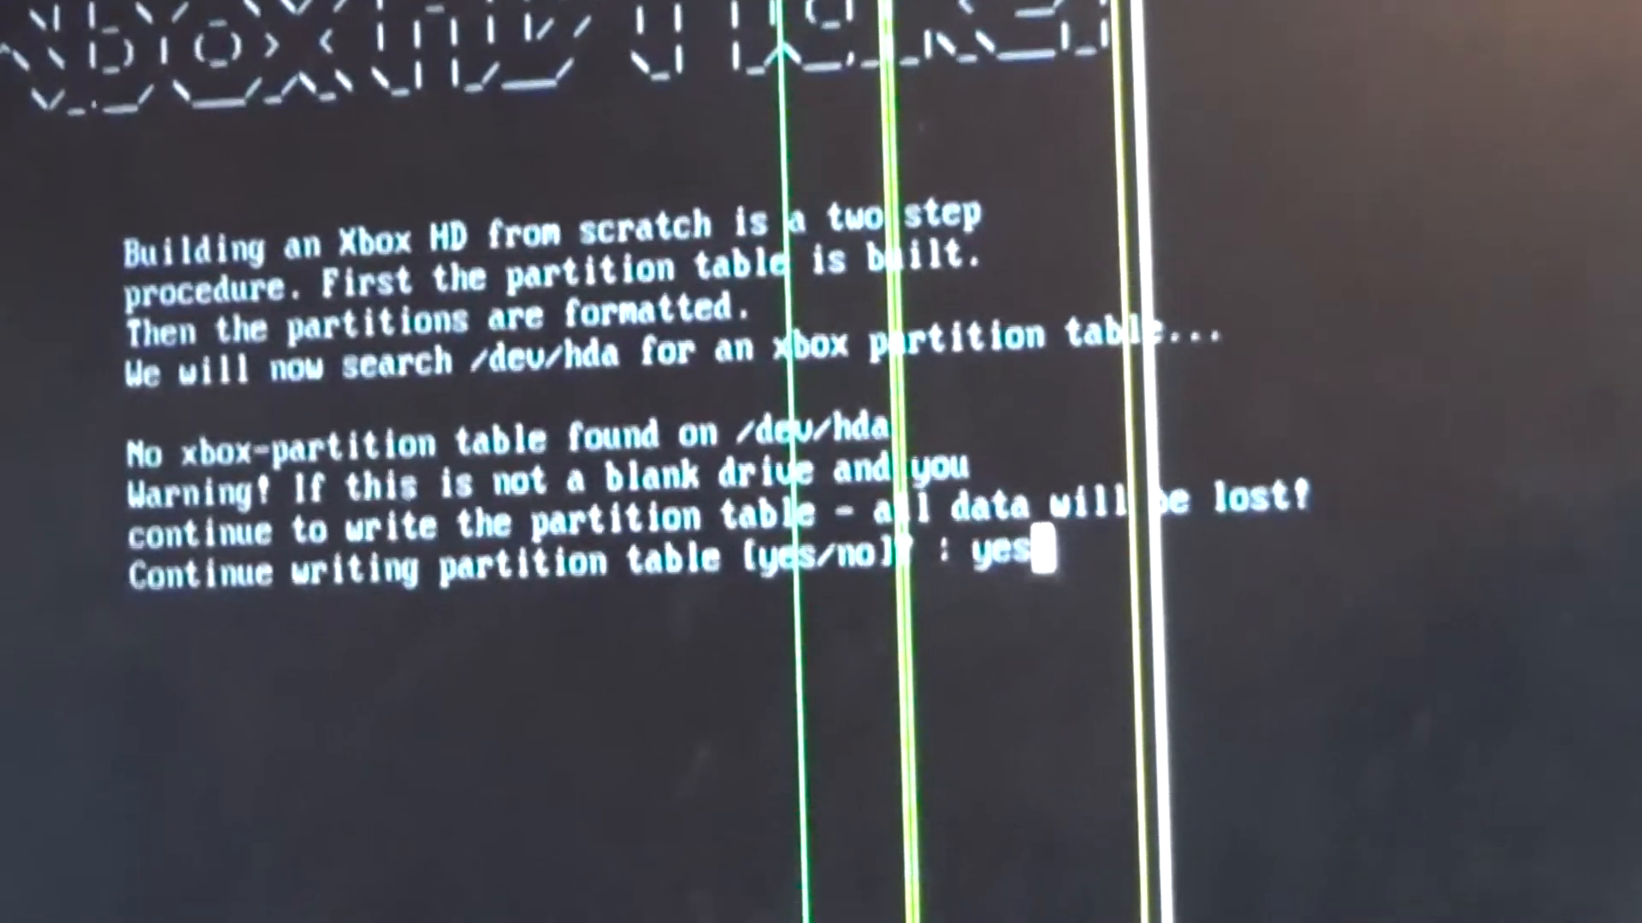
{"action": "key", "text": "enter"}
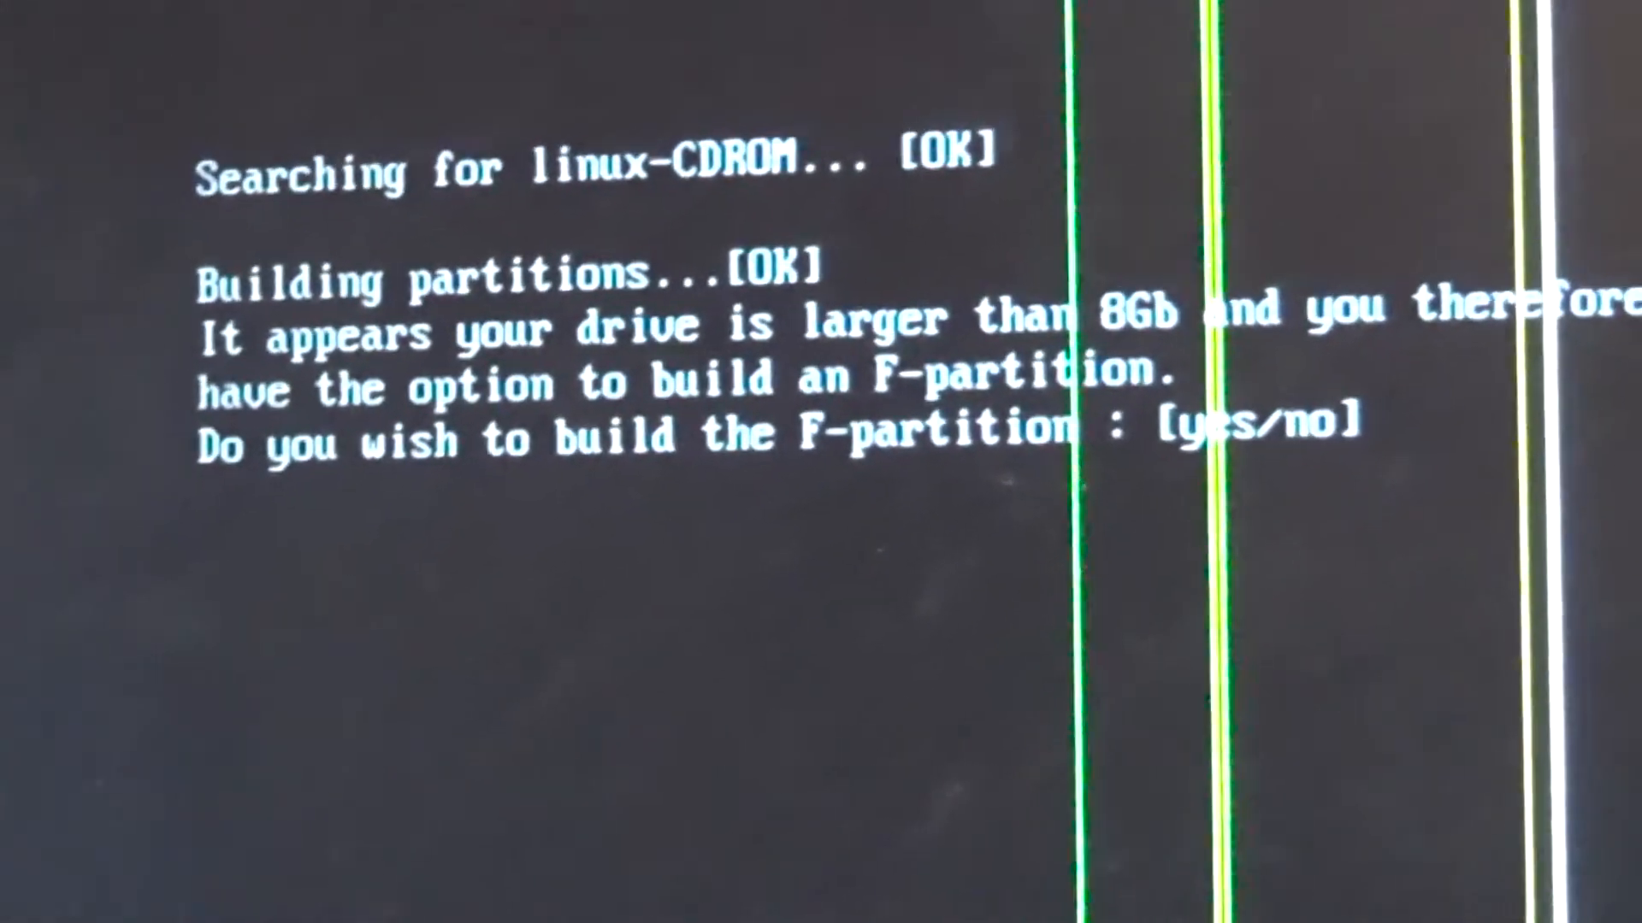
{"action": "type", "text": "yes"}
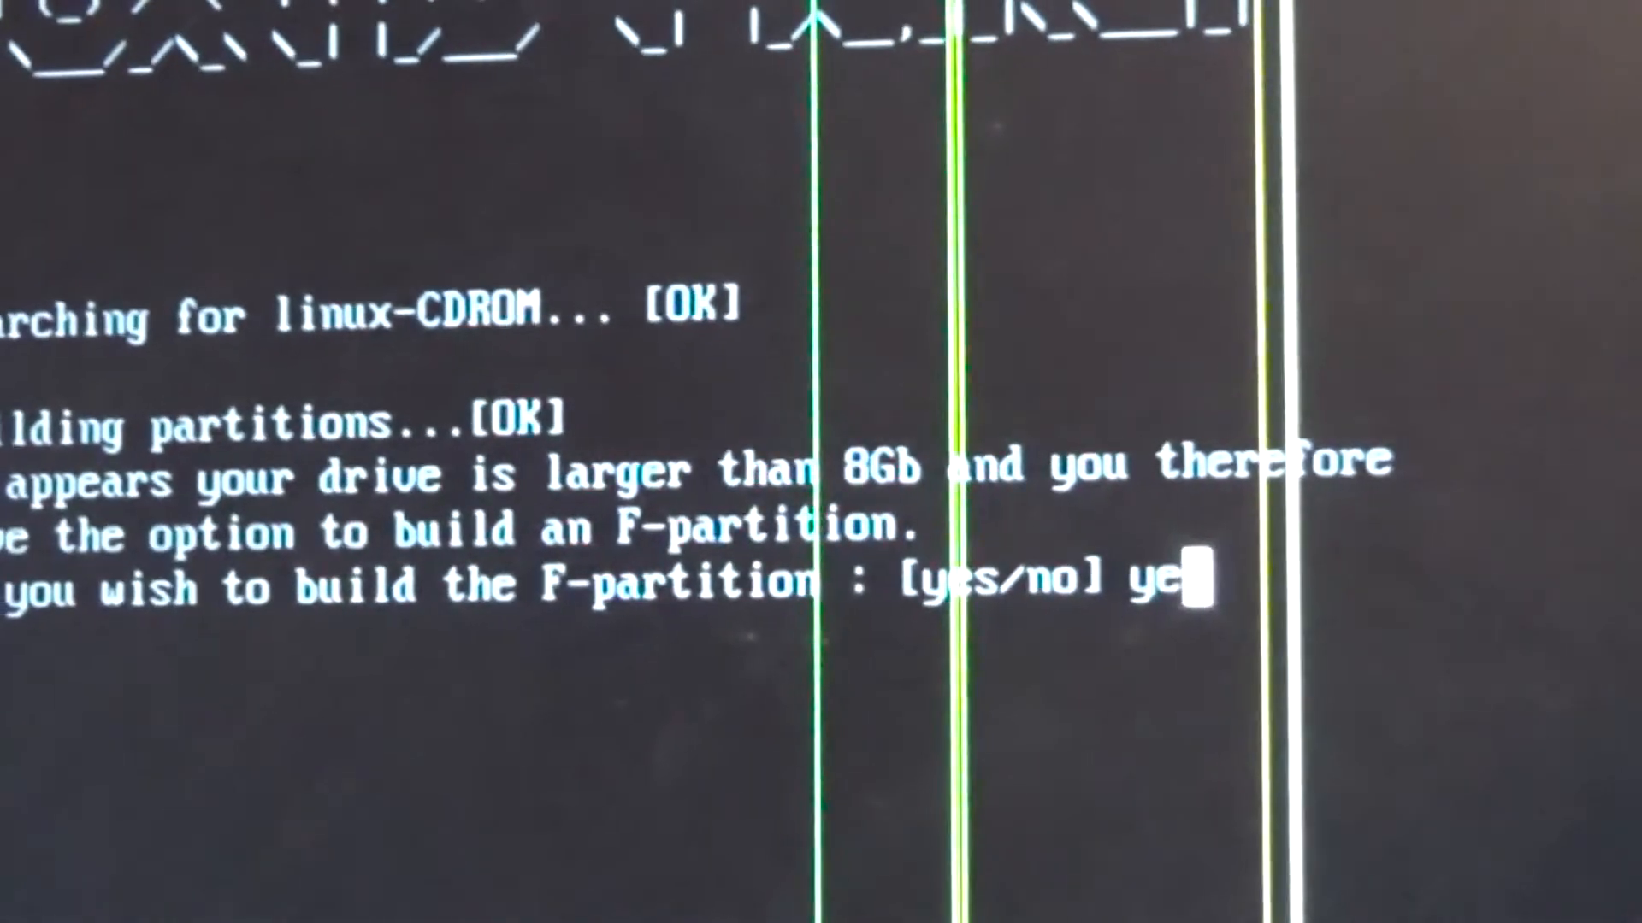
{"action": "type", "text": "s"}
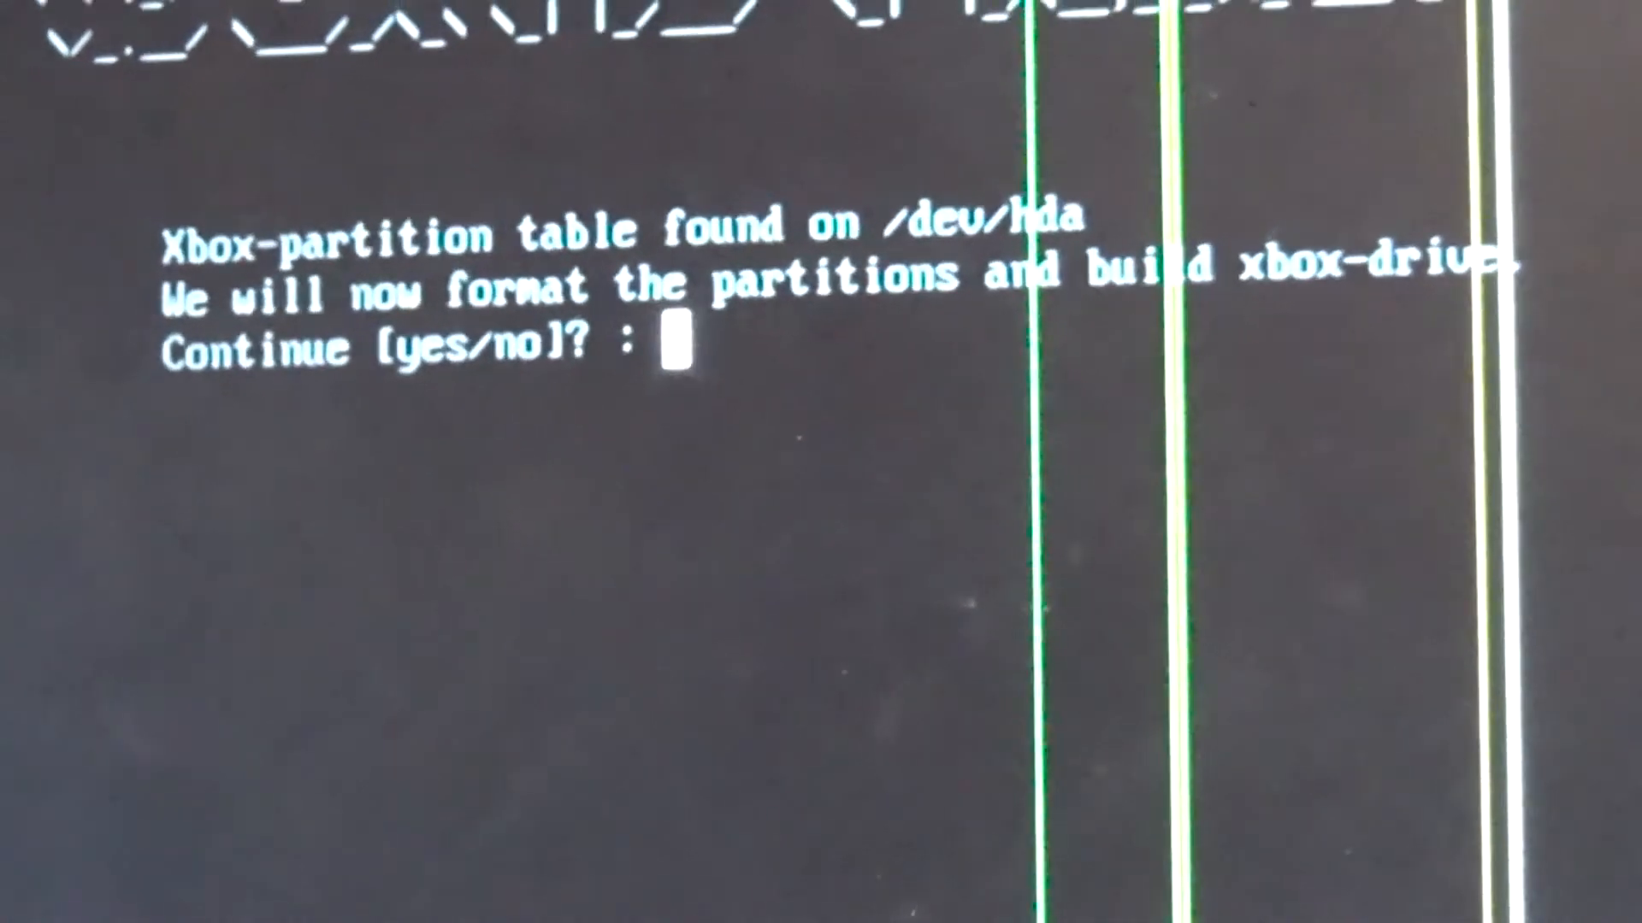
Step: Answer yes to format the partitions, yes for the F-partition, and yes to copy C files from /xboxhdm/C
{"action": "type", "text": "yes"}
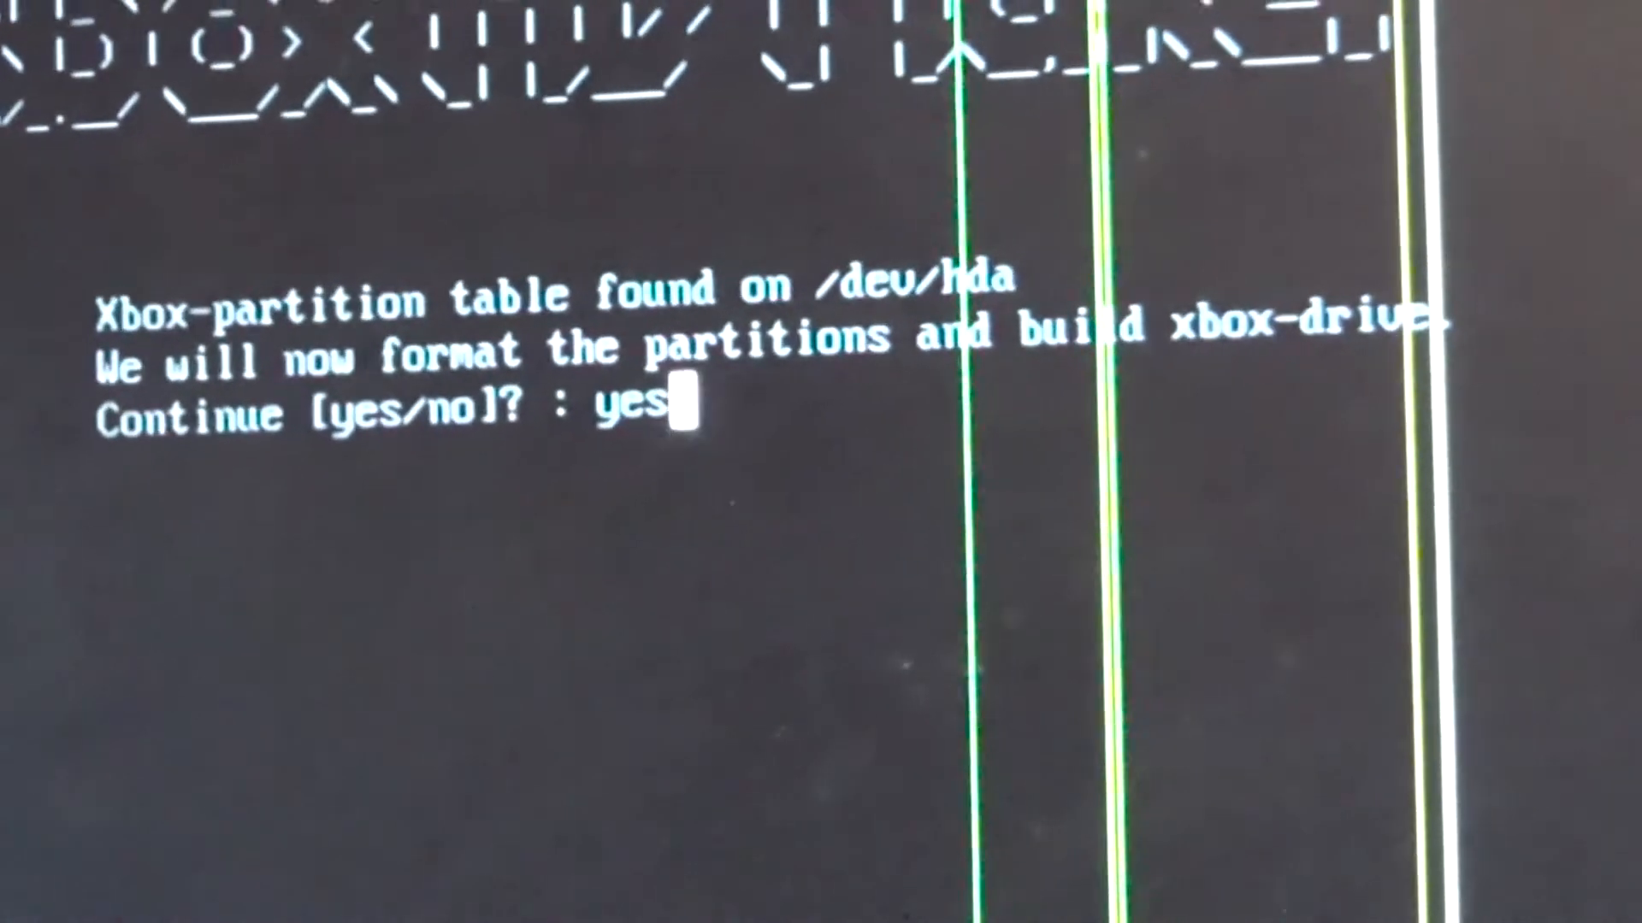
{"action": "key", "text": "enter"}
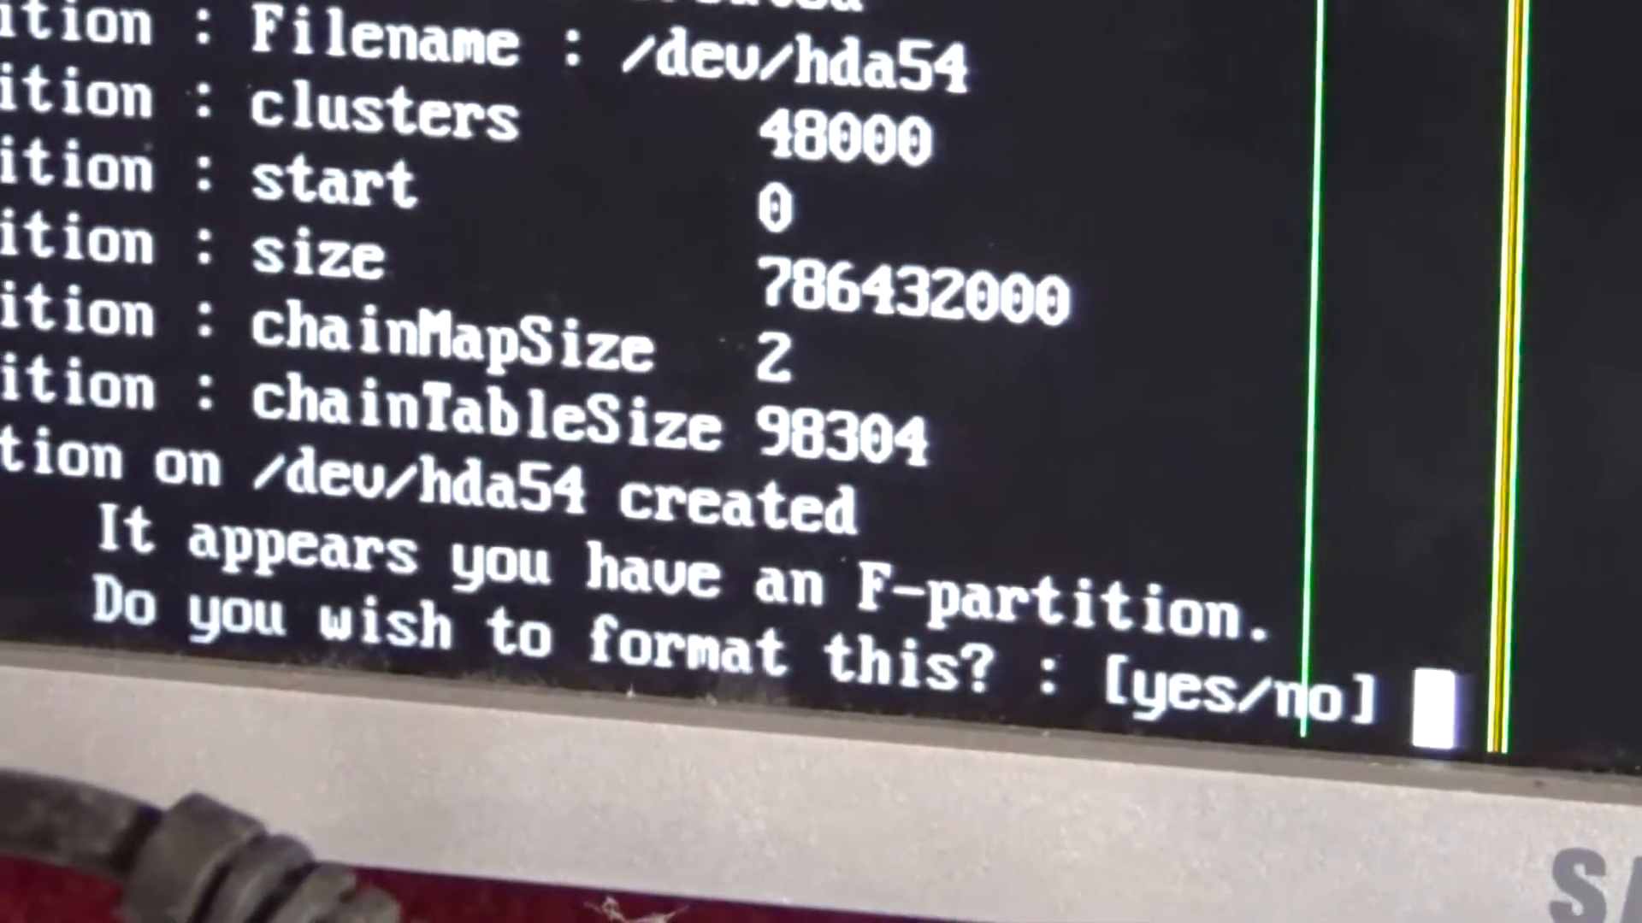
{"action": "type", "text": "yes"}
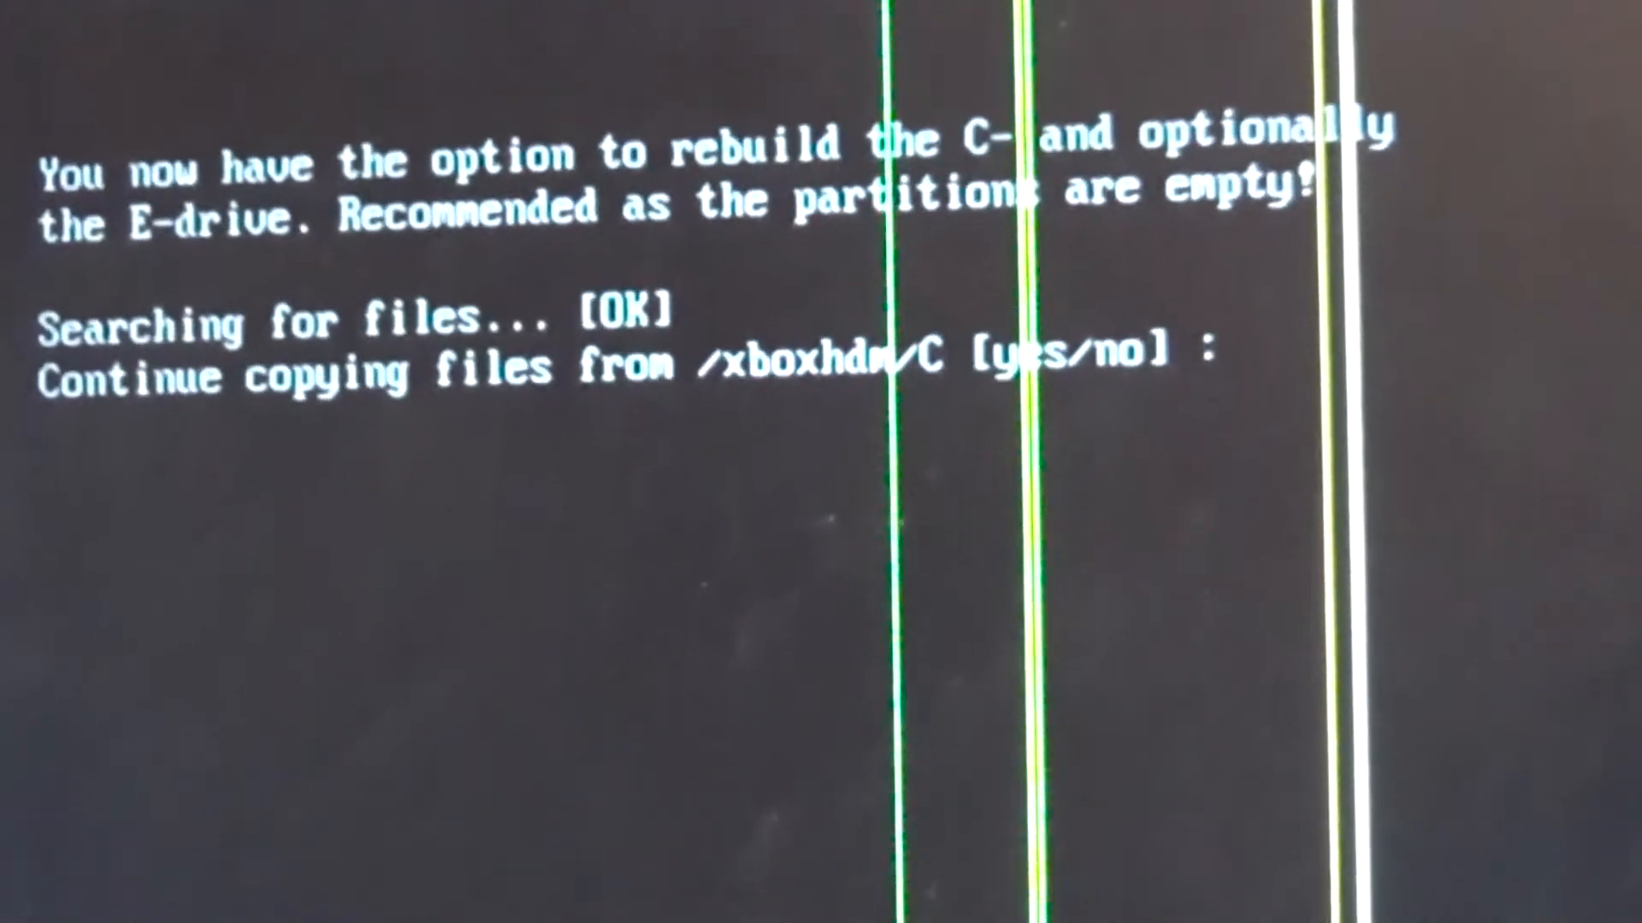
{"action": "type", "text": "yes"}
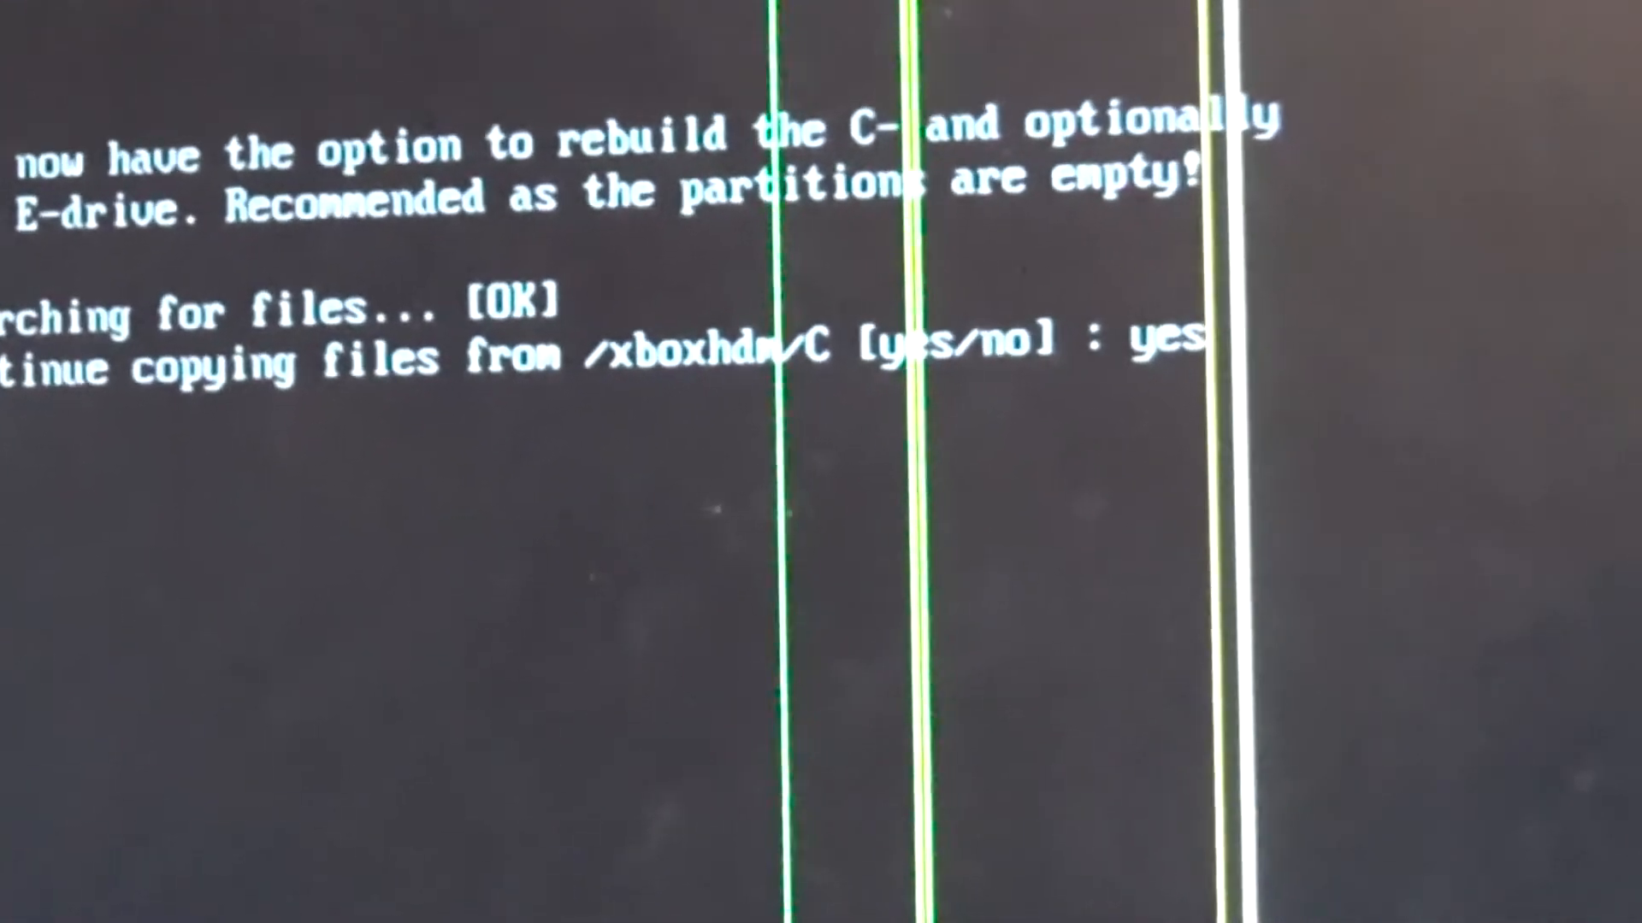